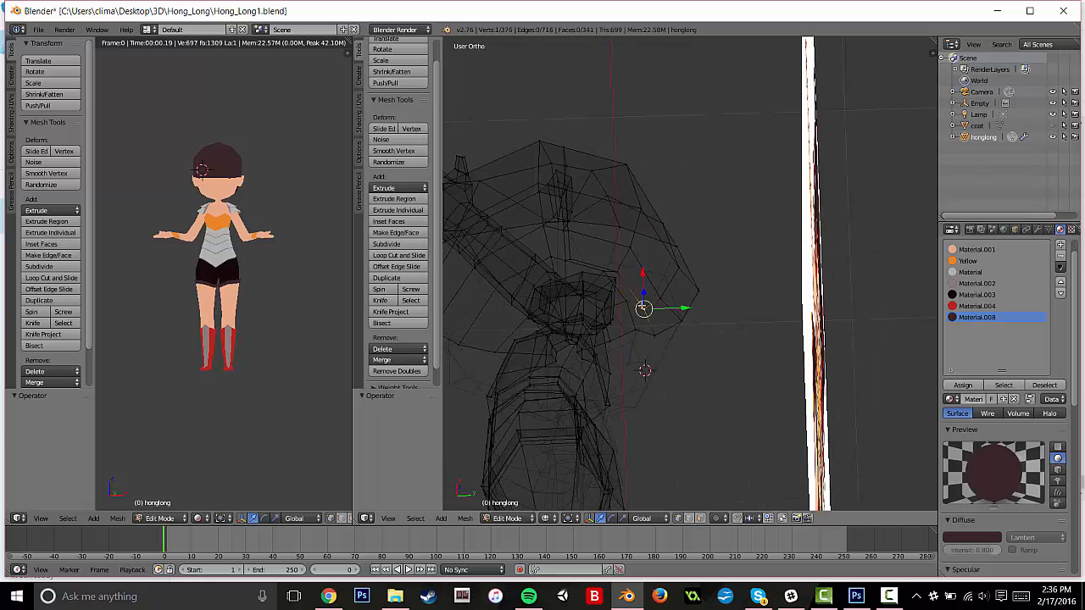
- Extrude top hair faces upward into a small bun, checking it from the side and below
left_click(382, 359)
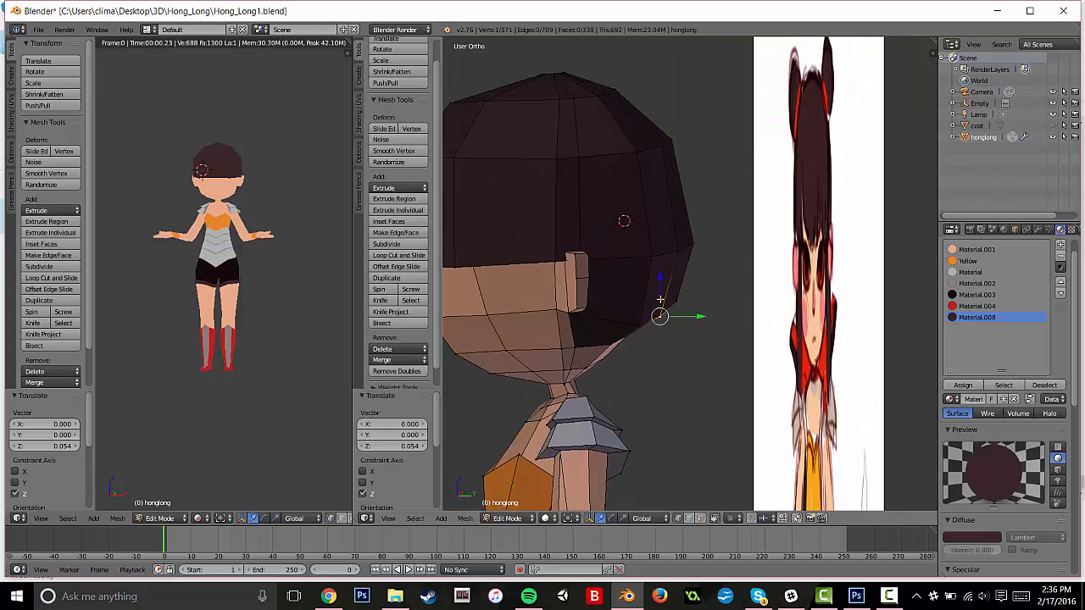
left_click_drag(662, 317, 641, 343)
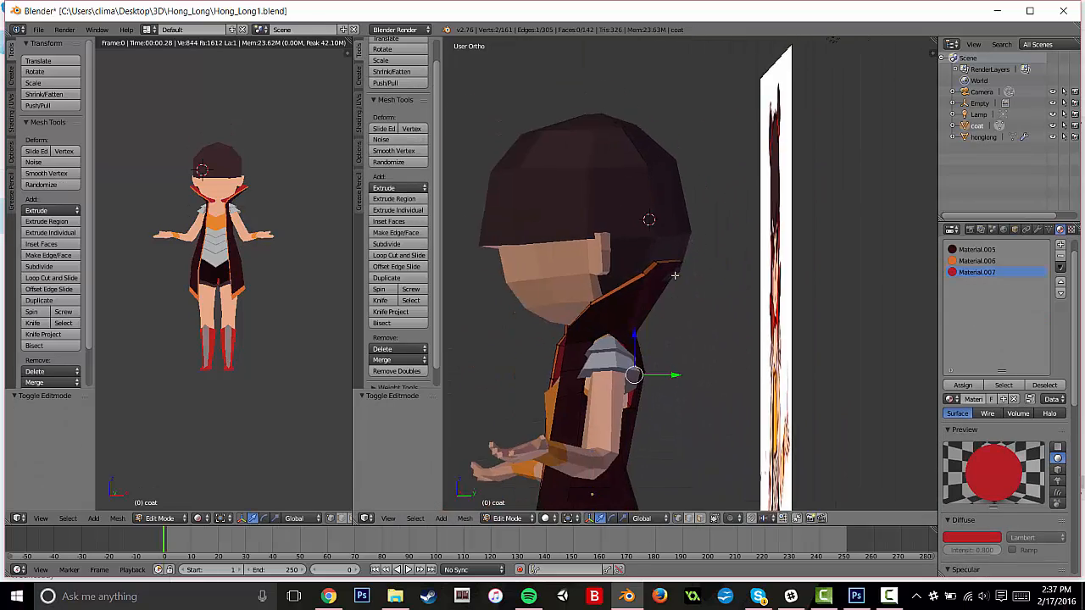
left_click_drag(634, 375, 675, 261)
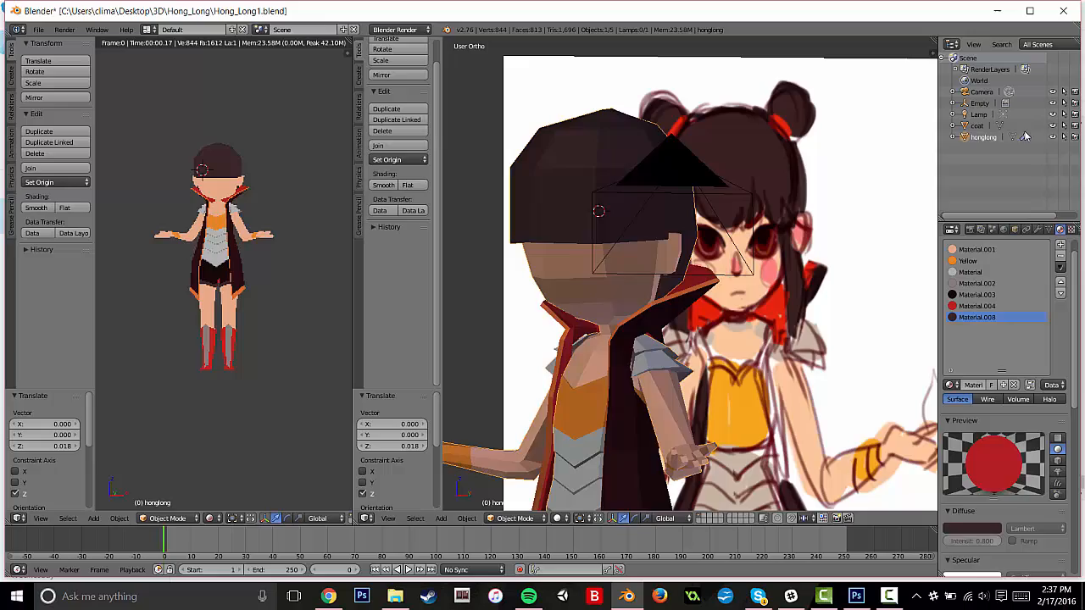
key("Tab")
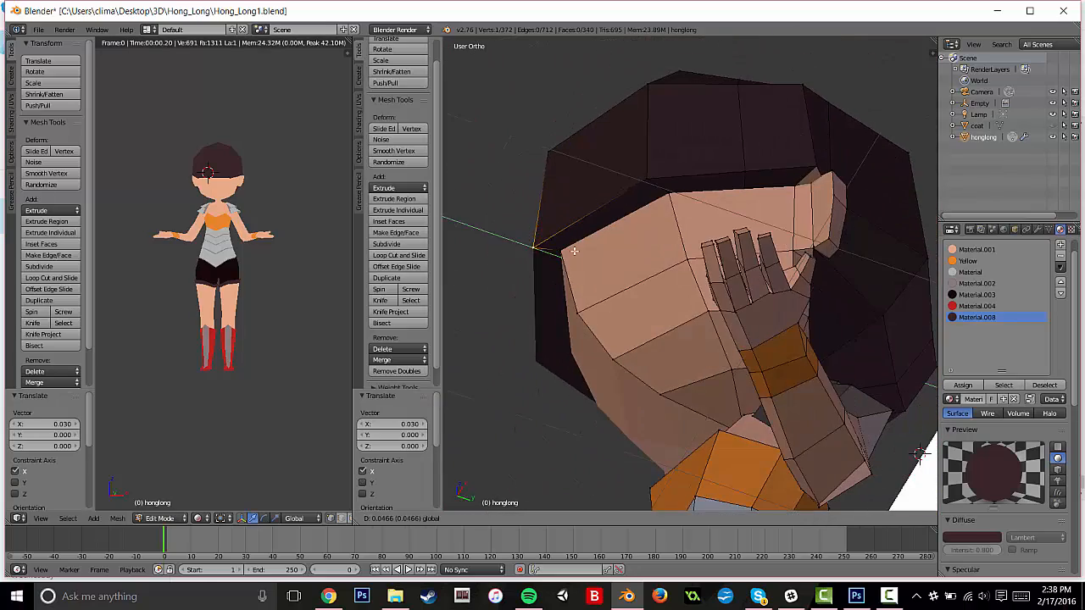
left_click_drag(573, 251, 668, 175)
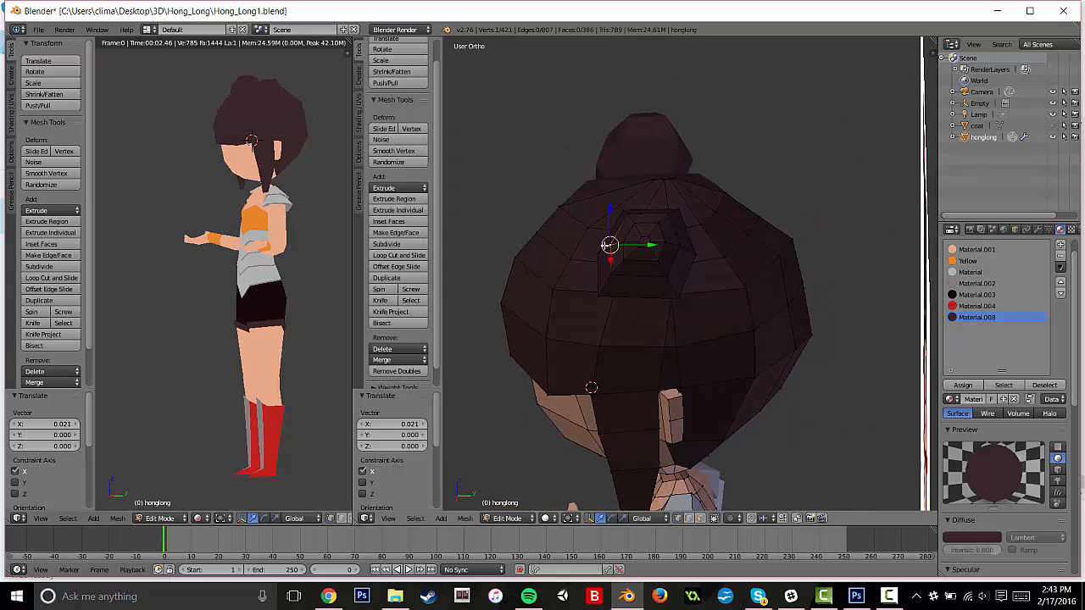
- Shape hair faces on both sides of the head into two round buns
left_click_drag(609, 244, 641, 227)
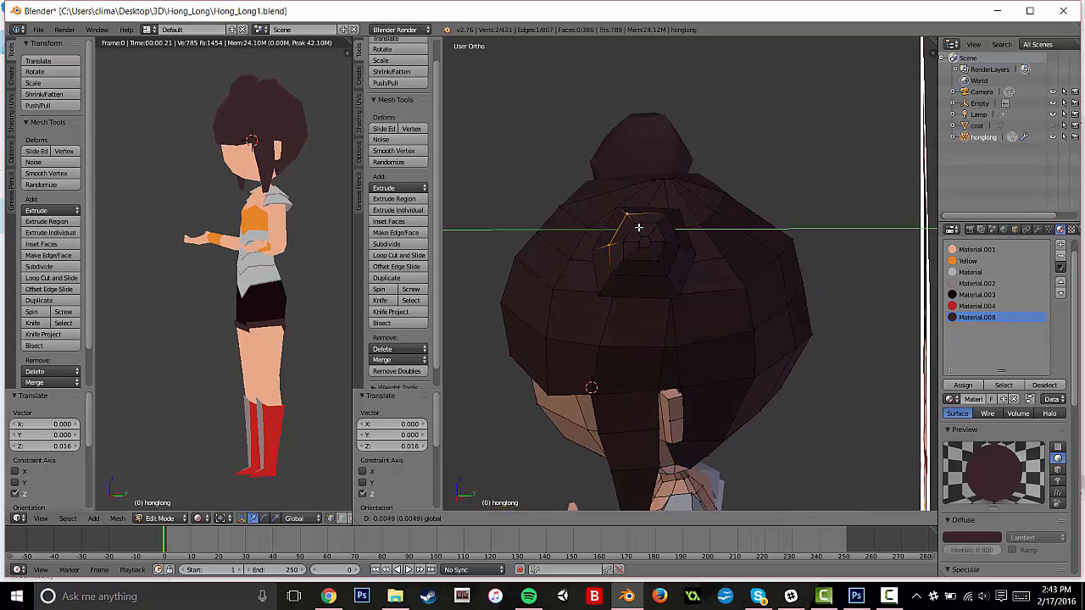
left_click_drag(637, 227, 647, 295)
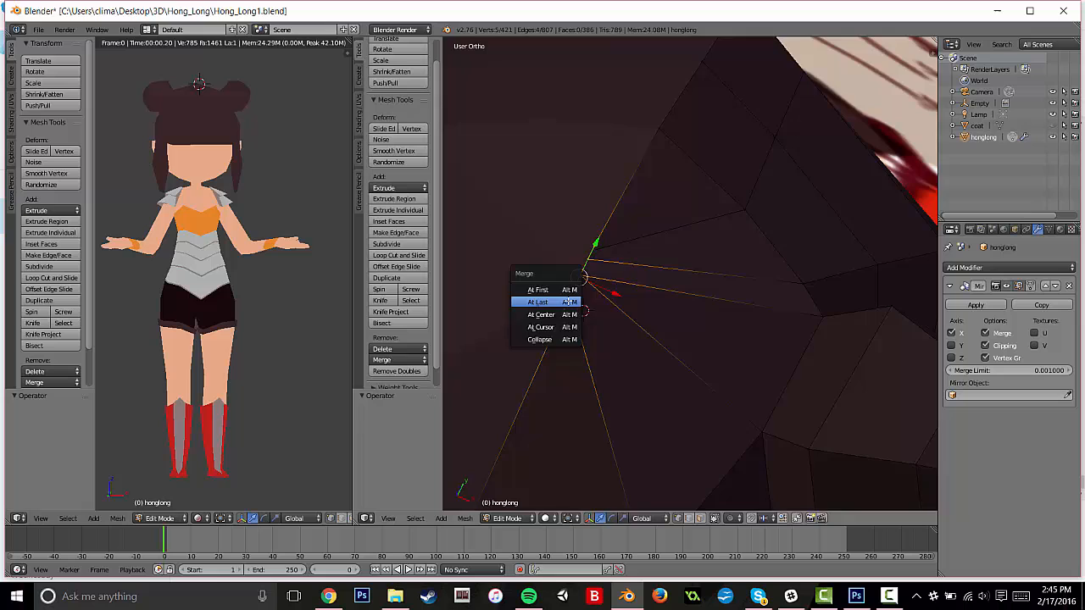
- Merge the selected bun tip vertices at center so each bun ends in a clean point
left_click(536, 302)
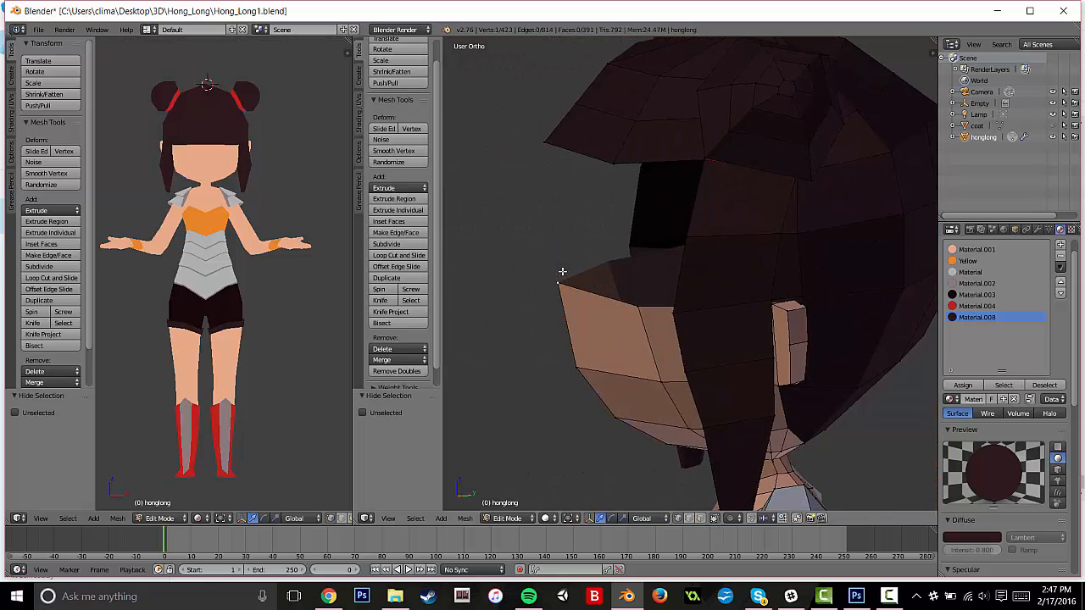
- Pull hair vertices closer to the scalp so the mesh wraps the back and underside of the head
left_click_drag(563, 272, 551, 173)
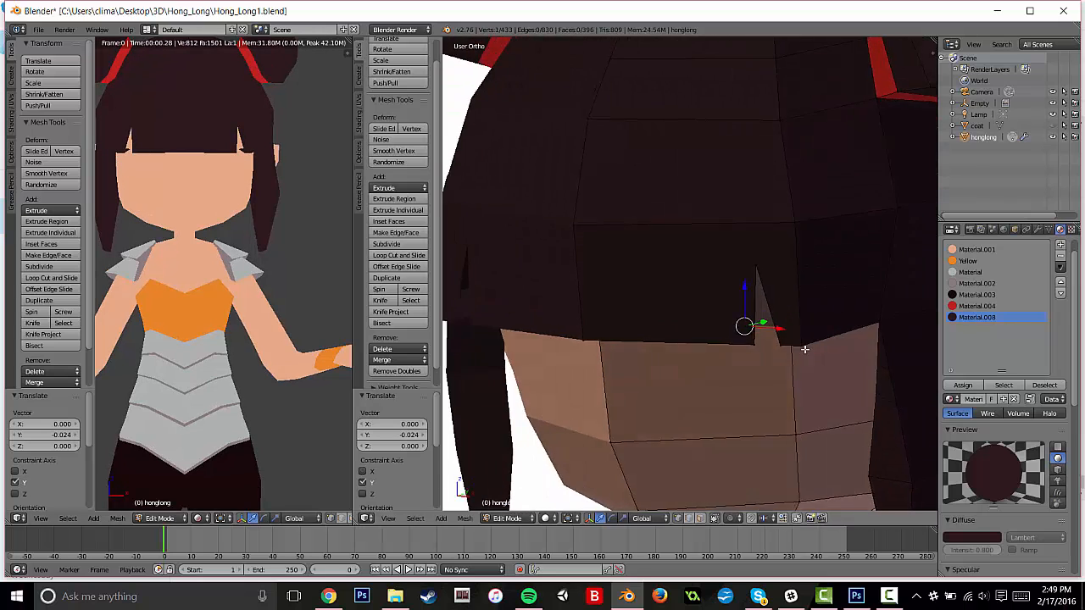
left_click_drag(742, 325, 844, 386)
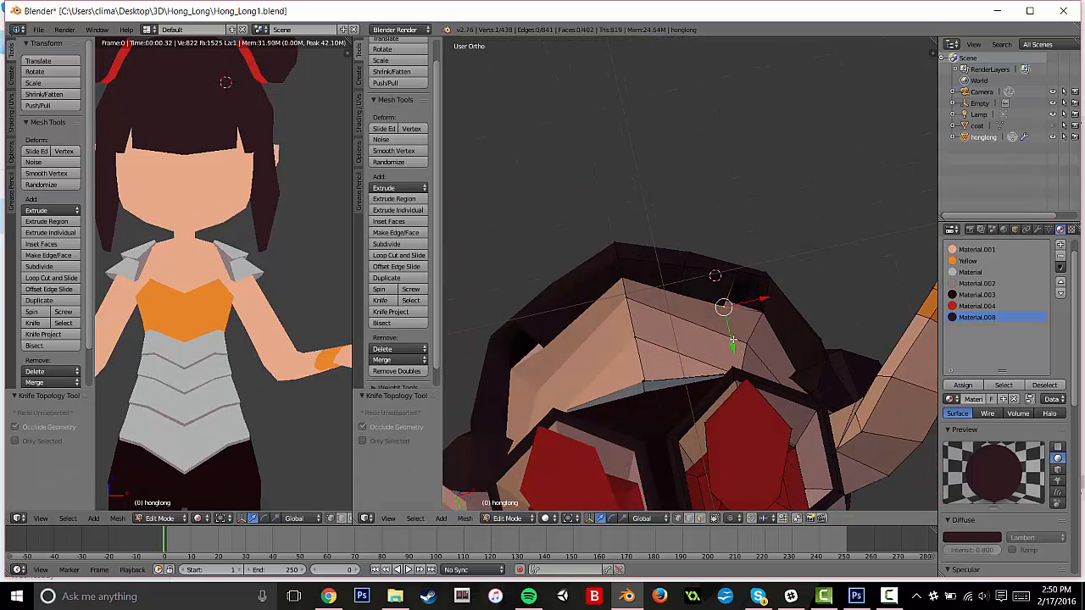
left_click_drag(725, 309, 692, 312)
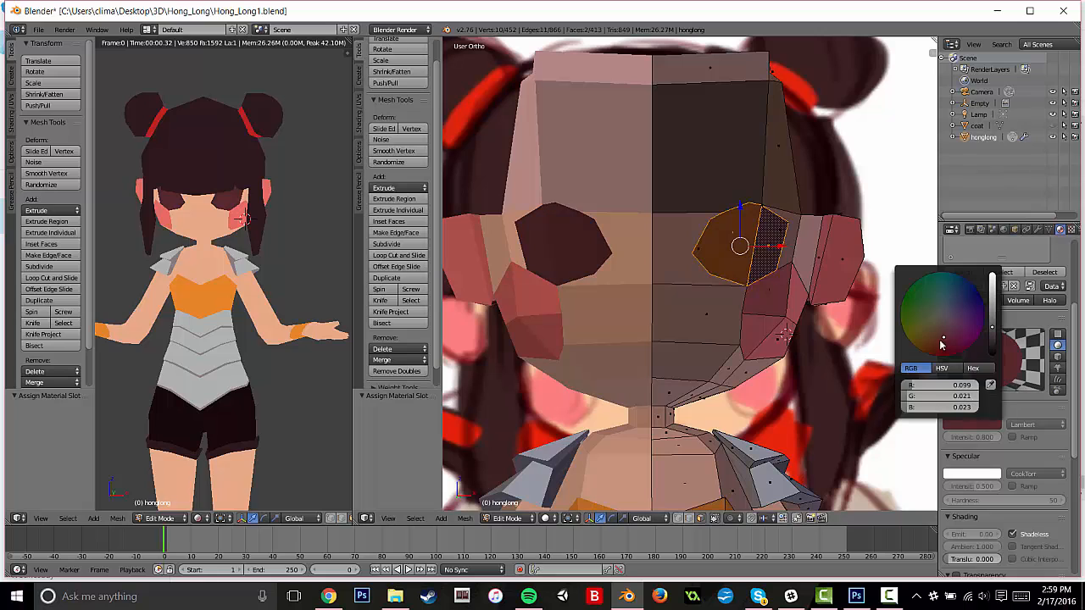
- Pick and fine-tune a dark brown Diffuse colour for the eye material
left_click(941, 342)
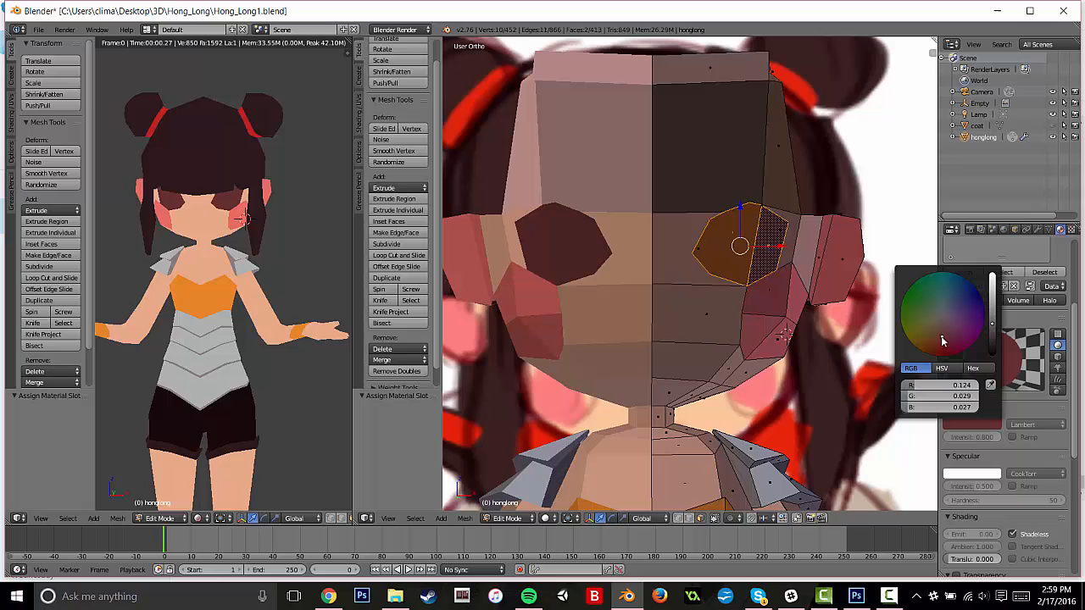
left_click(936, 339)
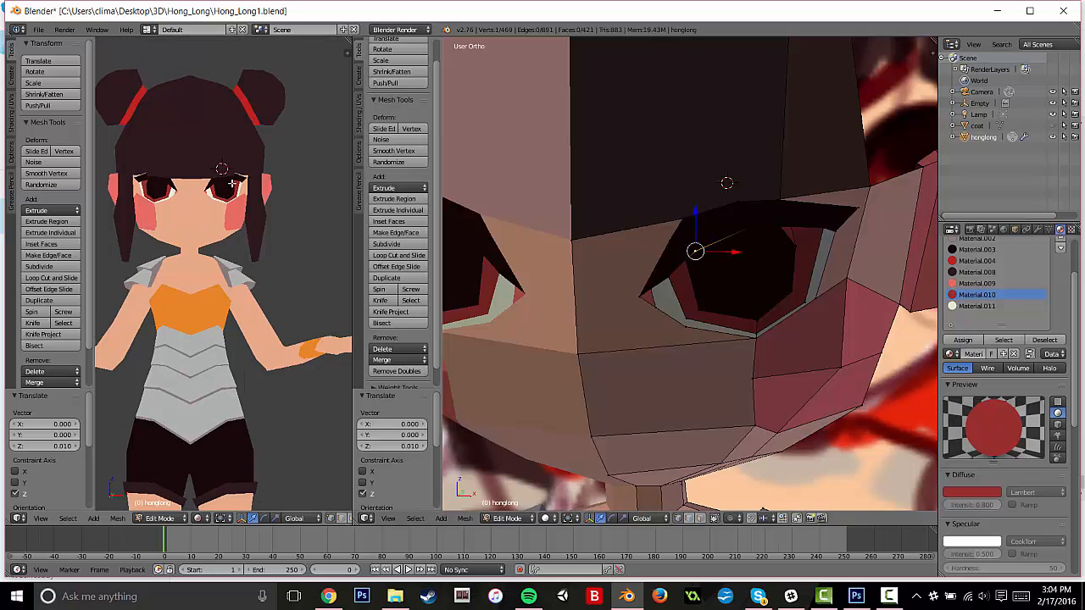
- Nudge an upper eyelid vertex into place while separating iris and white regions
left_click_drag(693, 251, 812, 264)
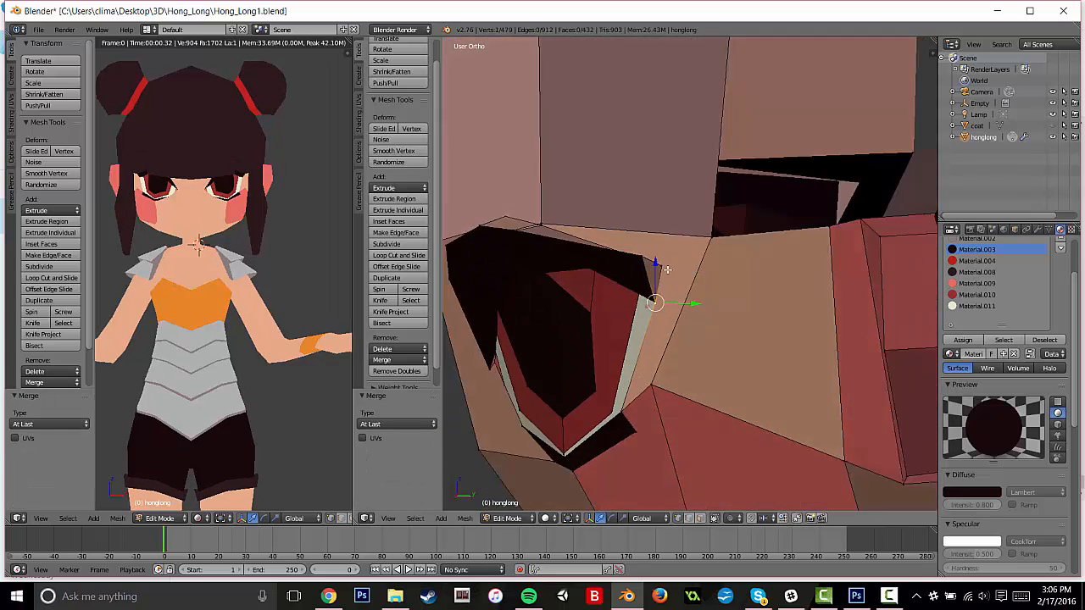
- Shape the lash edge at the eye corner and give the lash material a near-black colour
left_click_drag(654, 304, 790, 349)
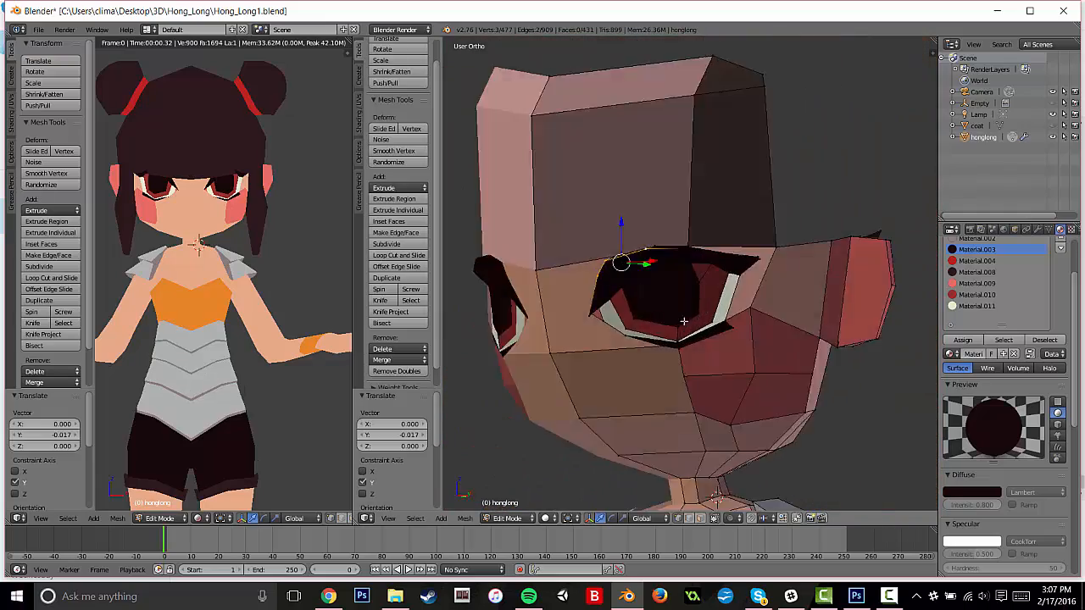
key("z")
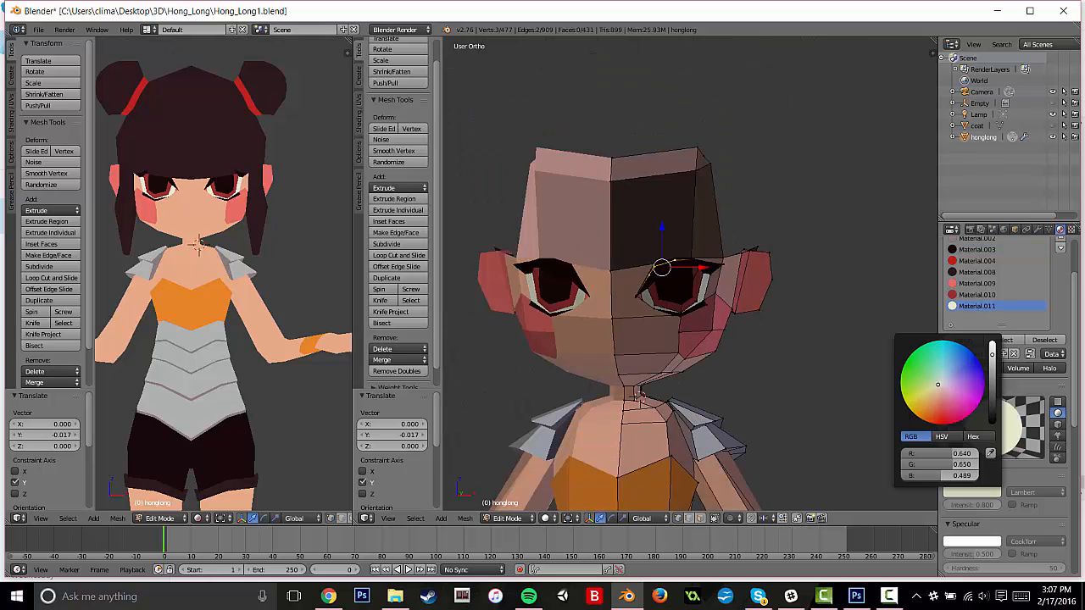
left_click(950, 384)
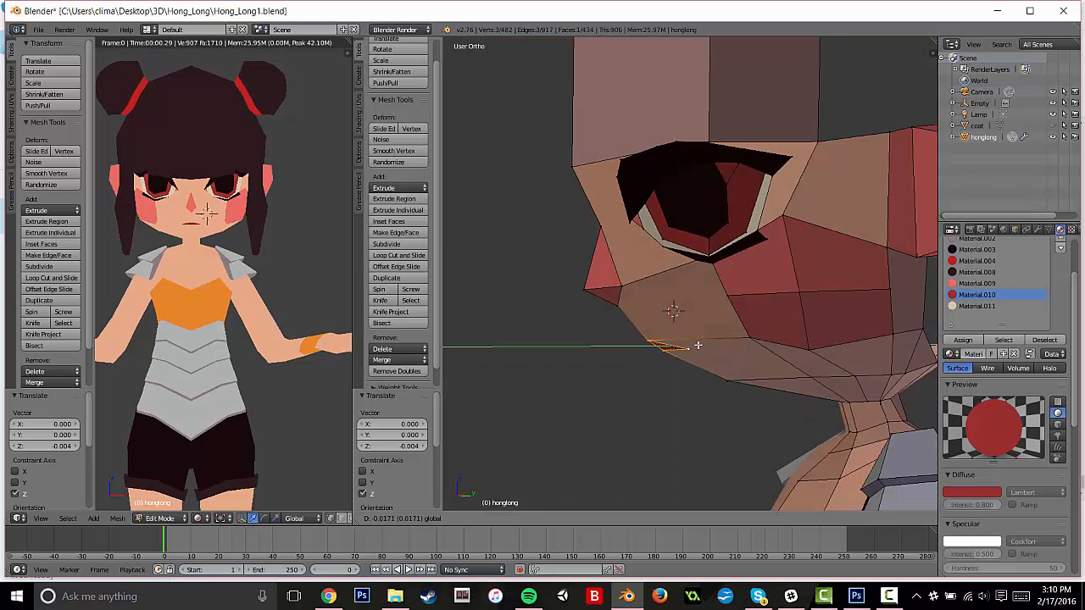
- Move a cheek vertex outward and switch the left preview to Right view while reworking the neck
left_click_drag(670, 348, 851, 407)
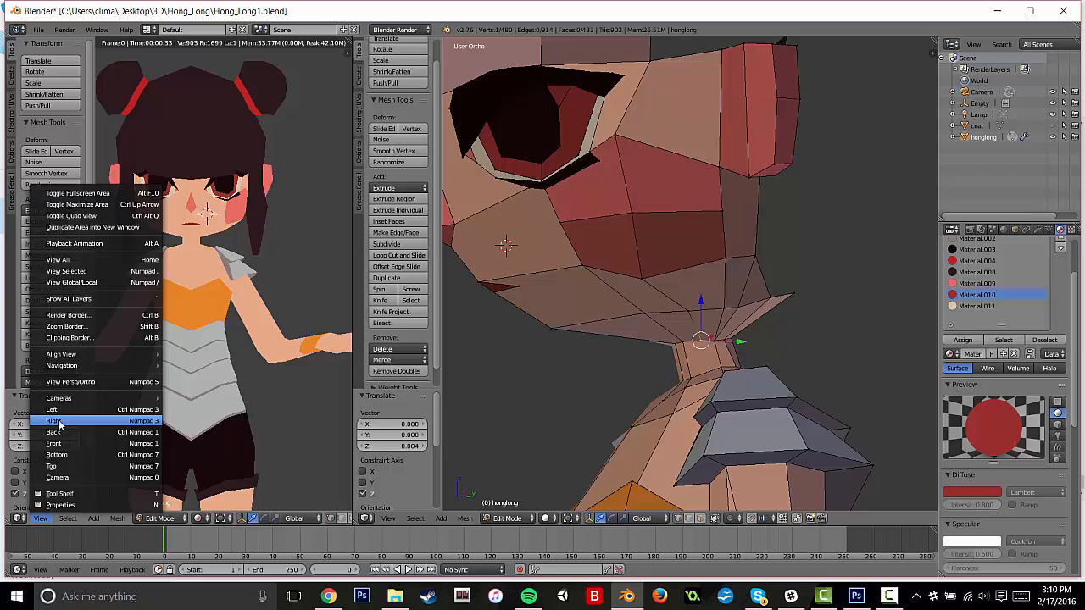
left_click(52, 421)
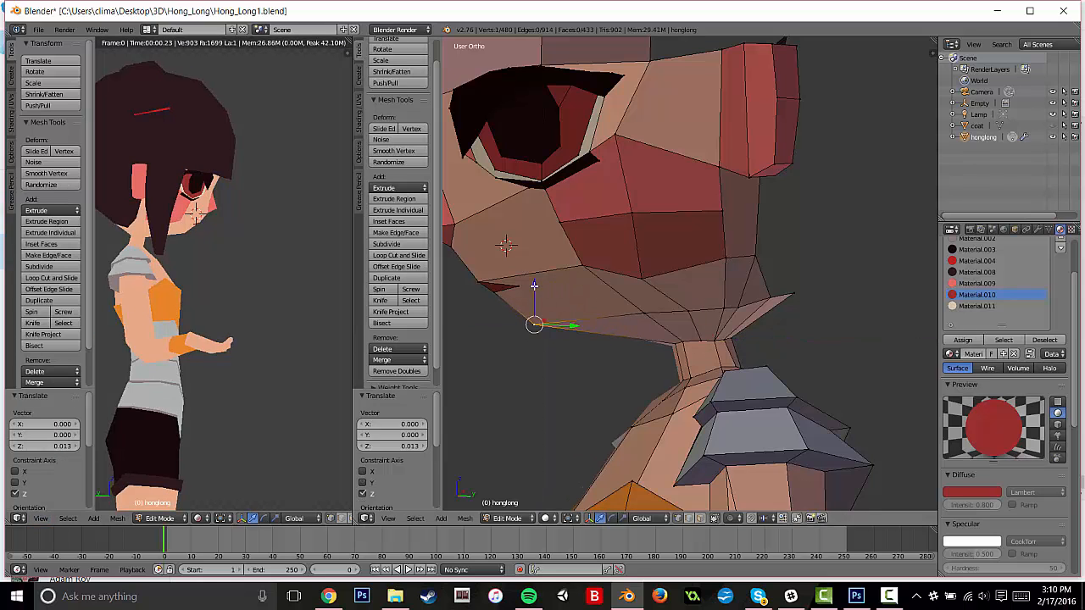
left_click_drag(534, 325, 679, 325)
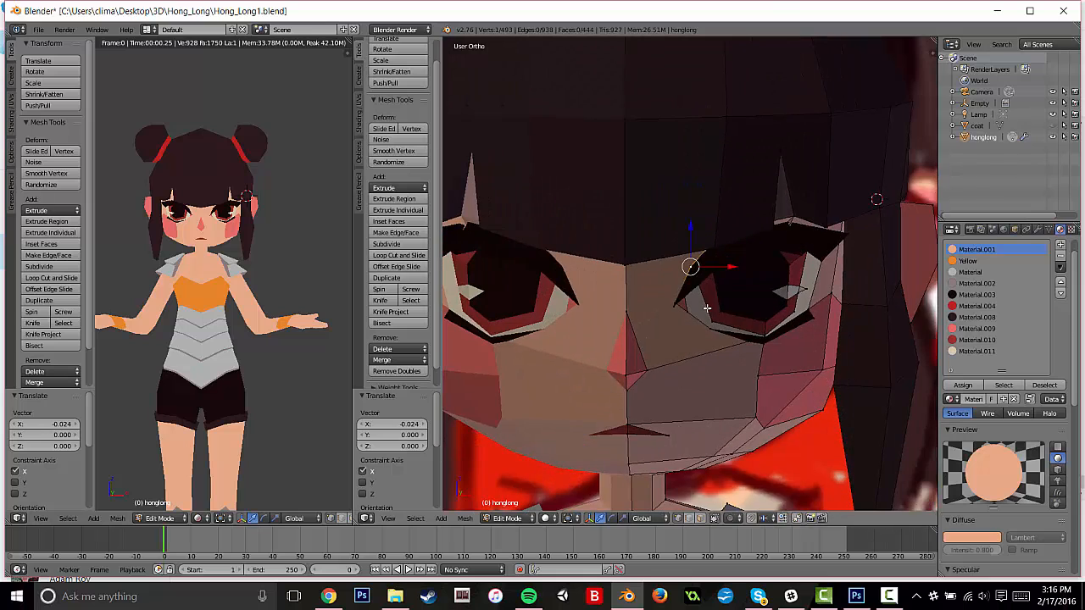
- Adjust the eye faces so lashes and red irises match the reference drawing
left_click_drag(692, 268, 783, 305)
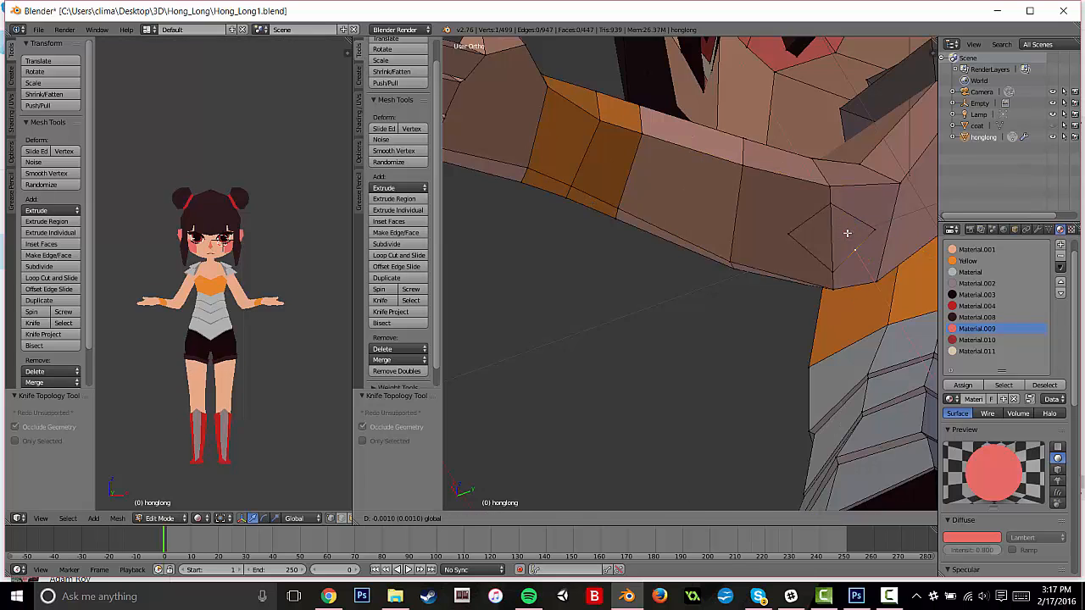
- Assign the pink material to the selected elbow and fingertip faces
left_click_drag(848, 234, 856, 210)
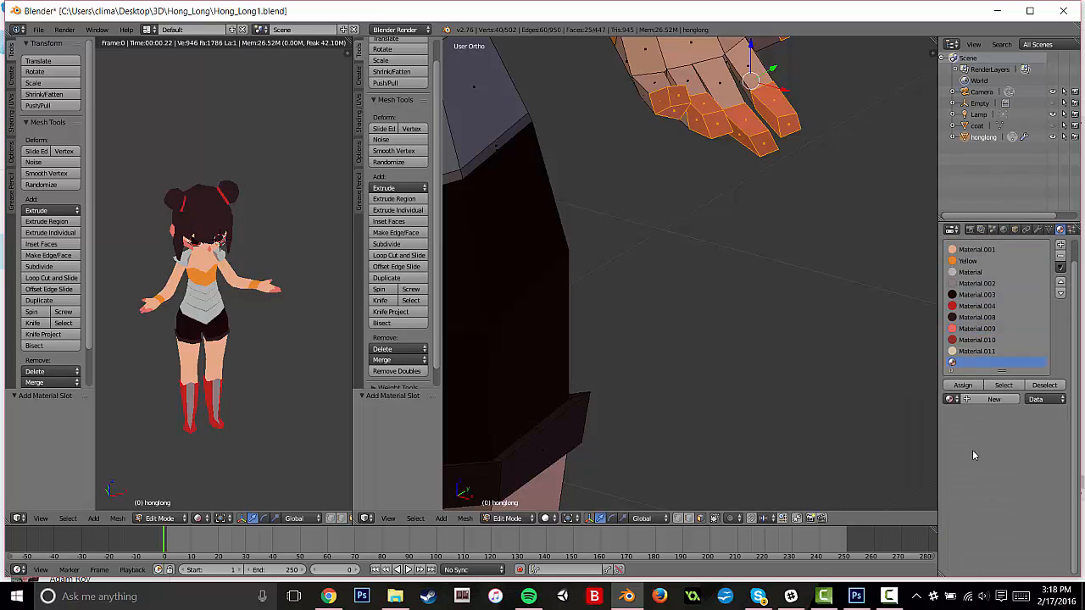
left_click(993, 400)
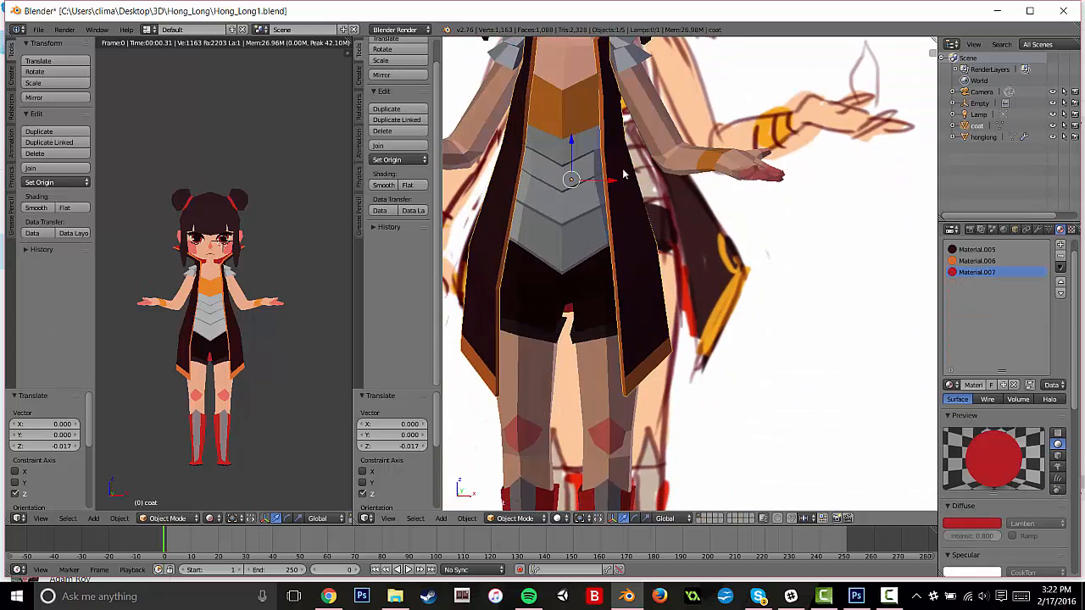
- Compare the coat in wireframe against the reference drawing, then save the project via File > Save
key("Tab")
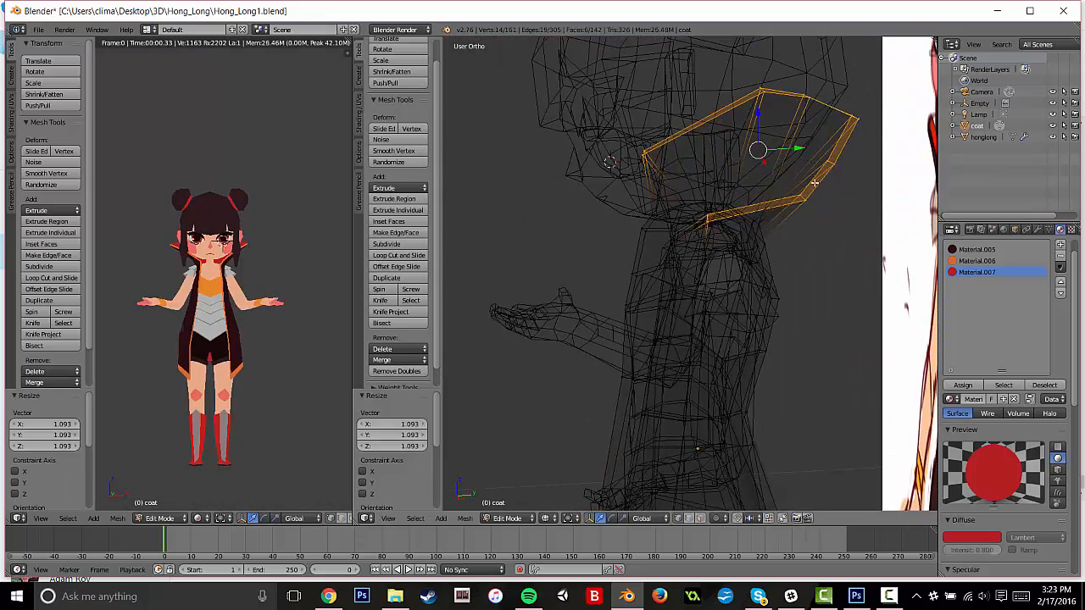
left_click(39, 29)
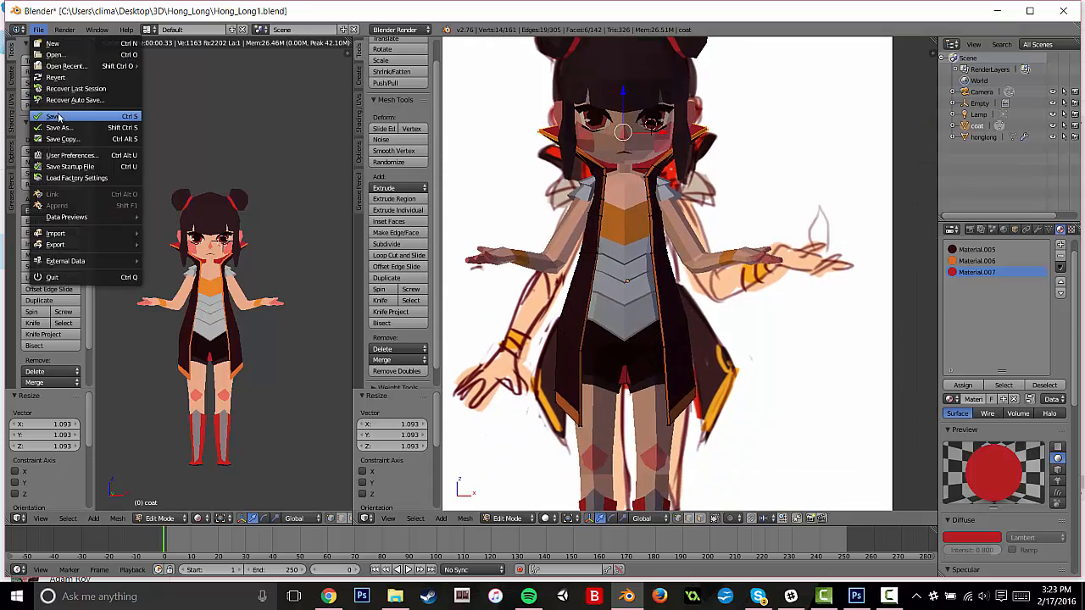
left_click(54, 116)
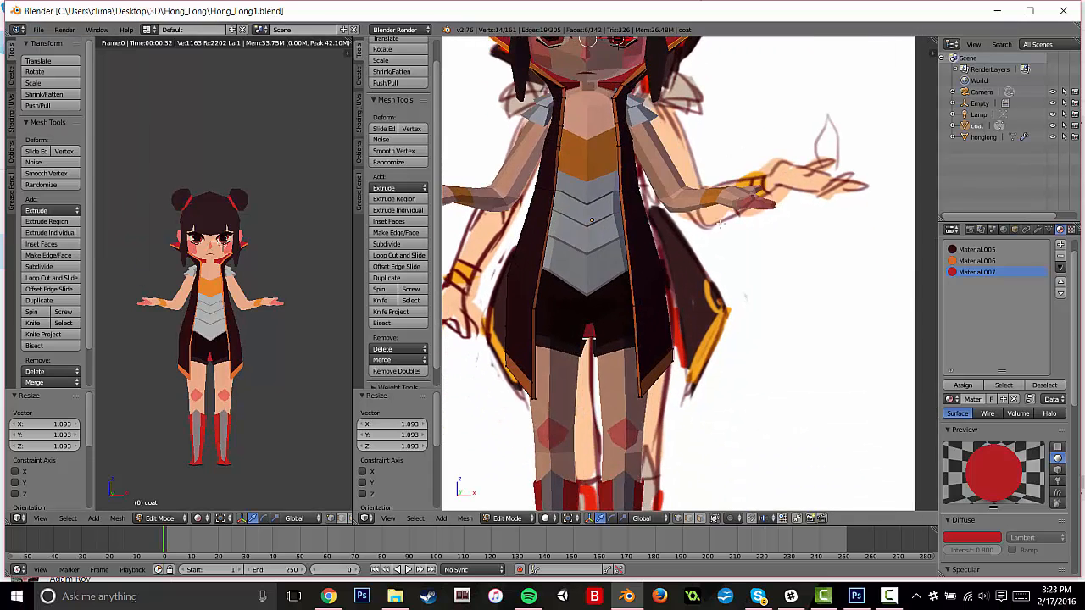